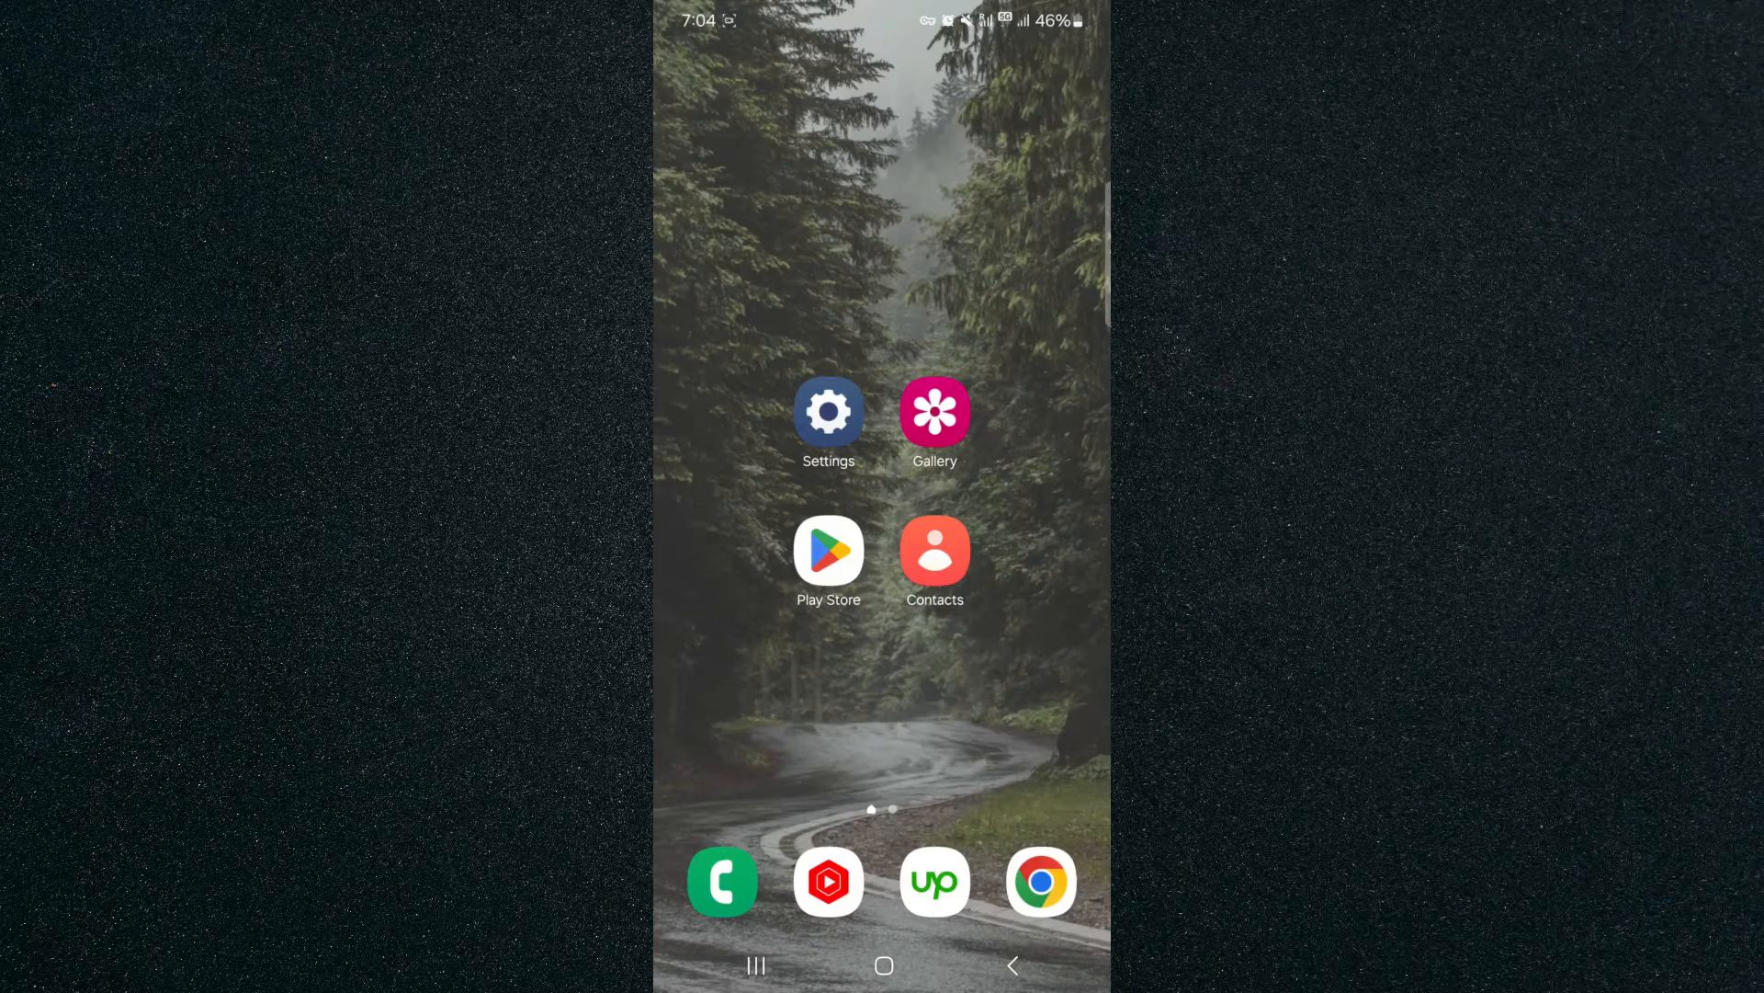
Step: Go into Settings and begin editing the lock screen preview
click(829, 410)
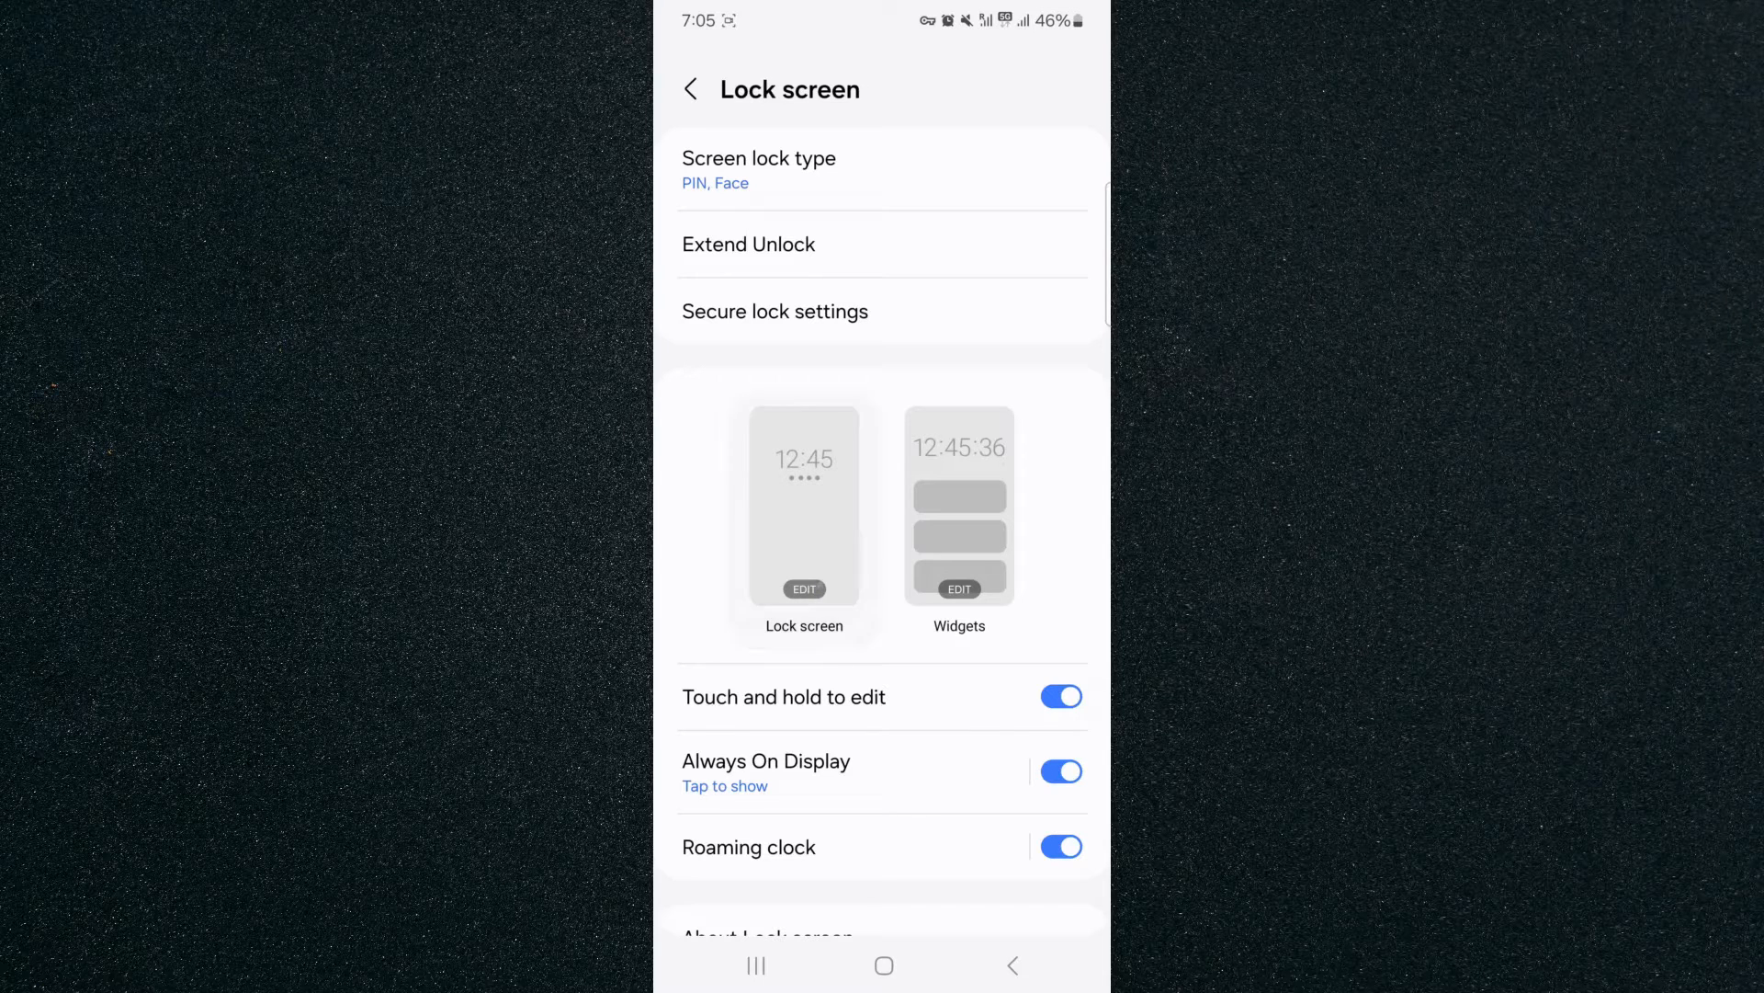
click(803, 520)
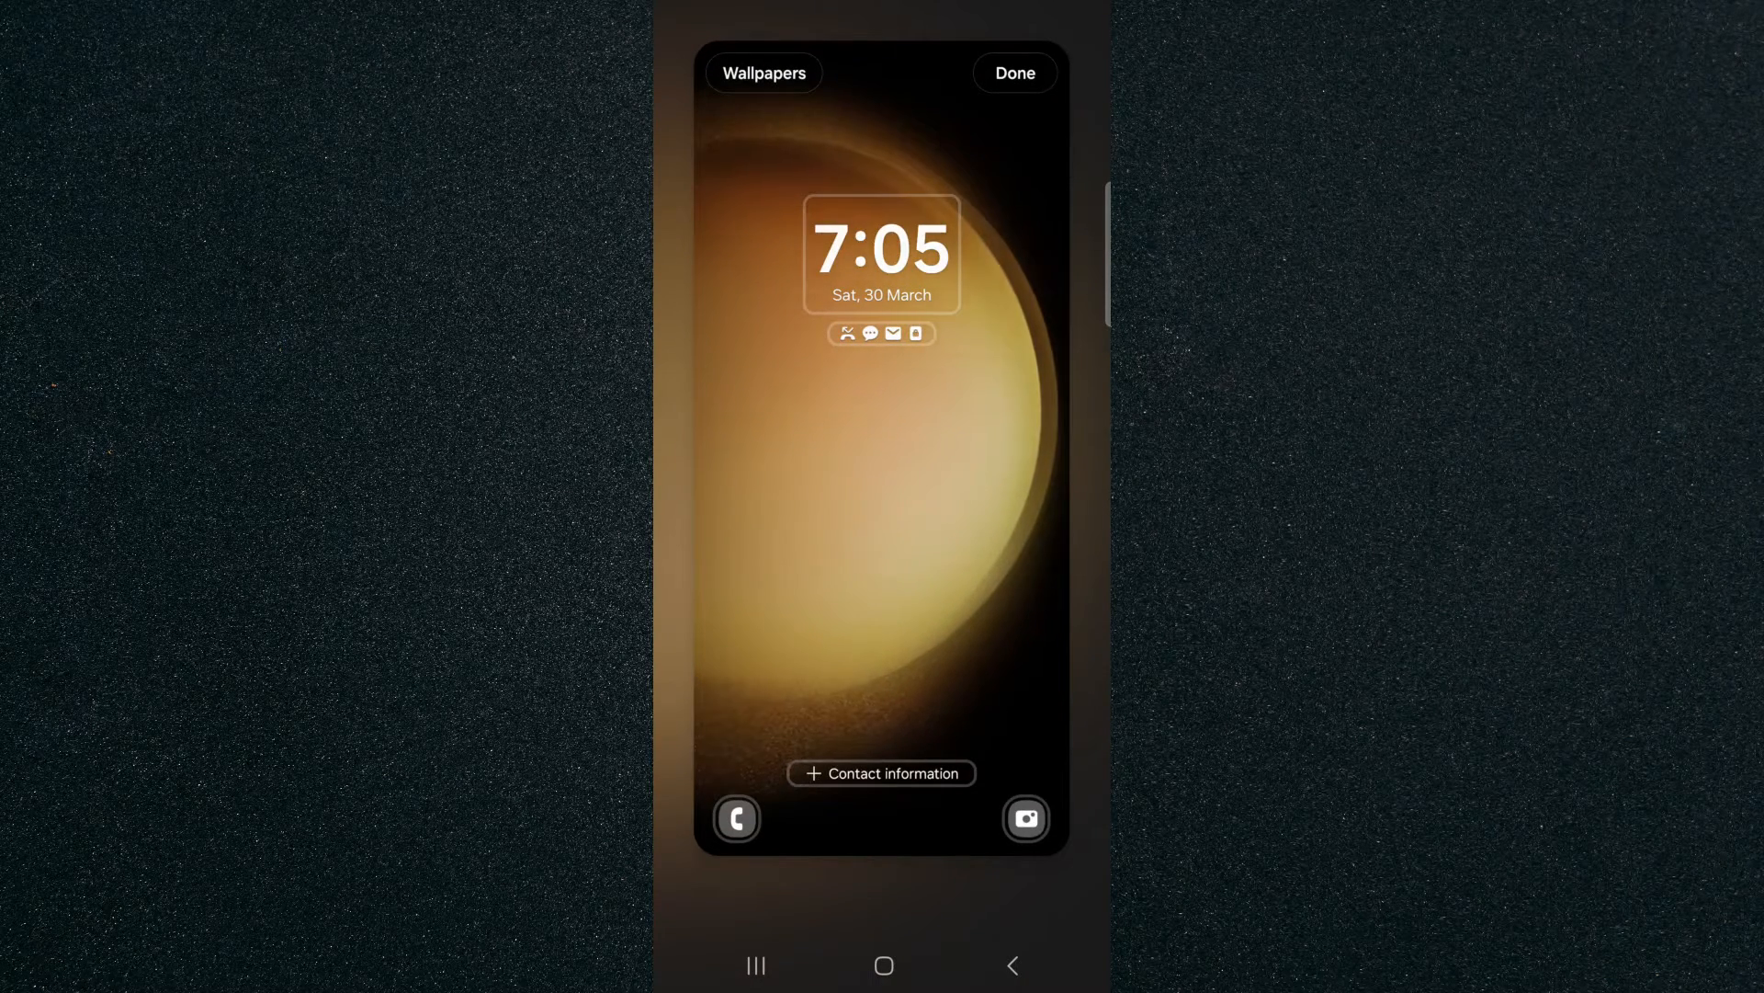
Step: Enlarge the clock, try the left-aligned and centred layouts, then bring up the custom colour picker
click(881, 252)
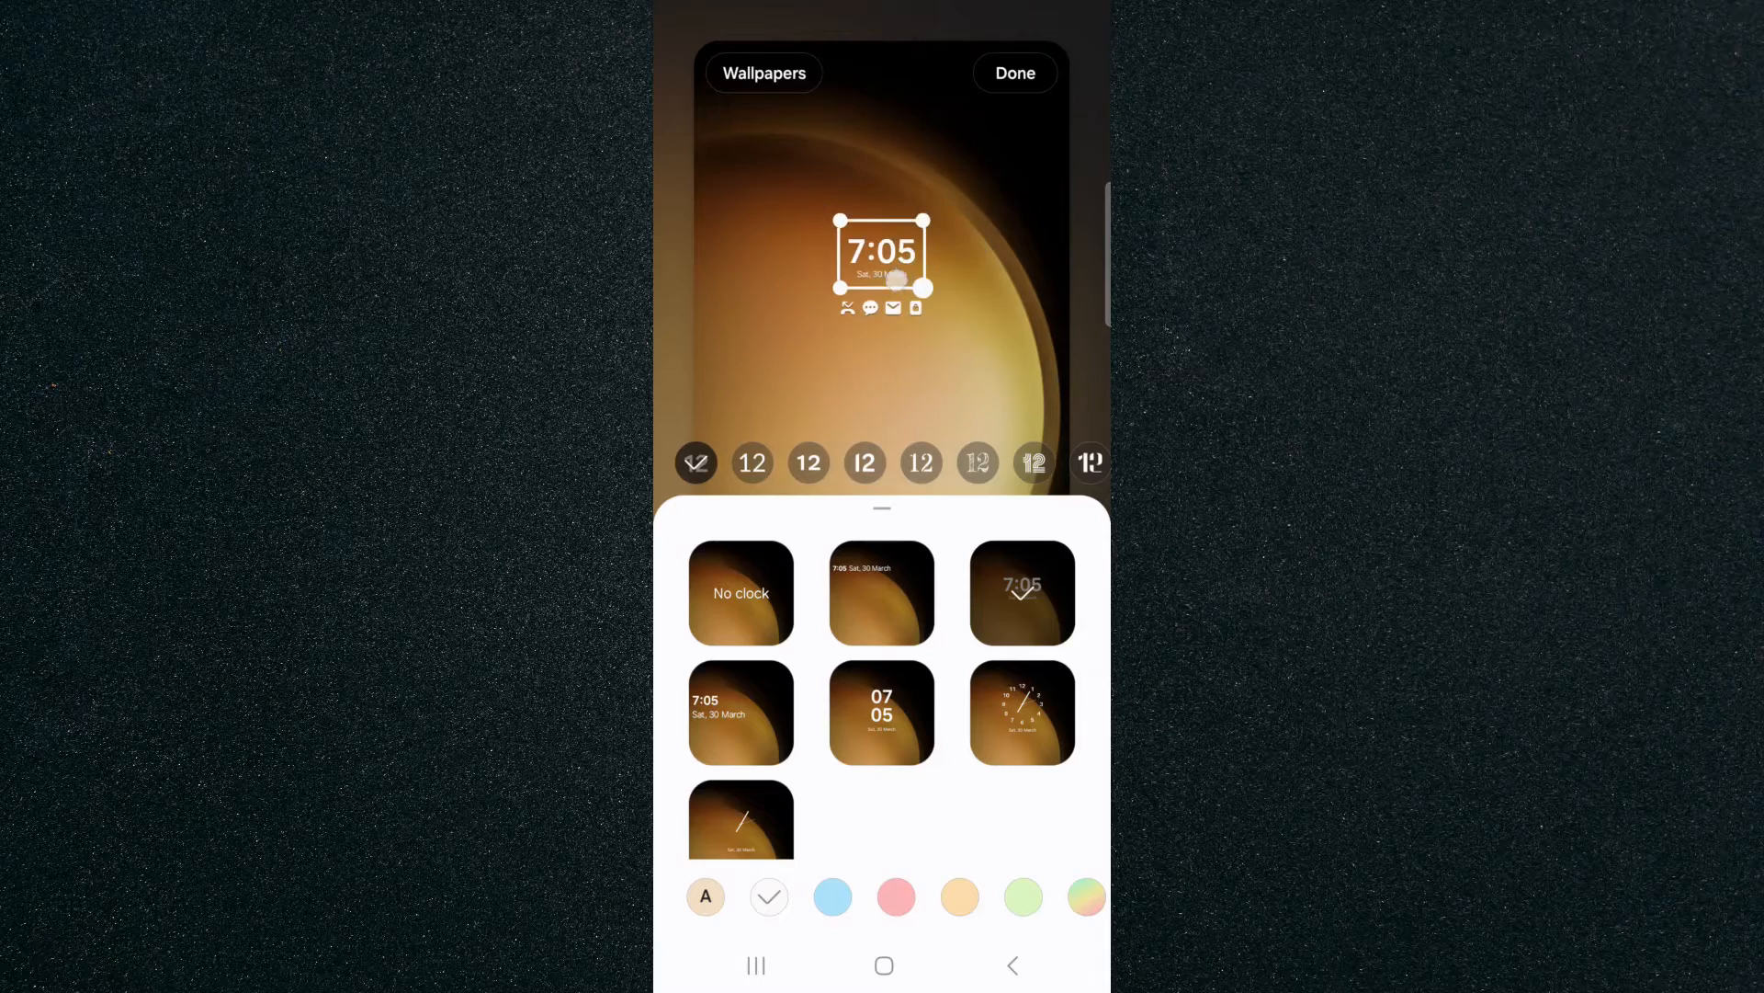
drag(931, 287, 1004, 350)
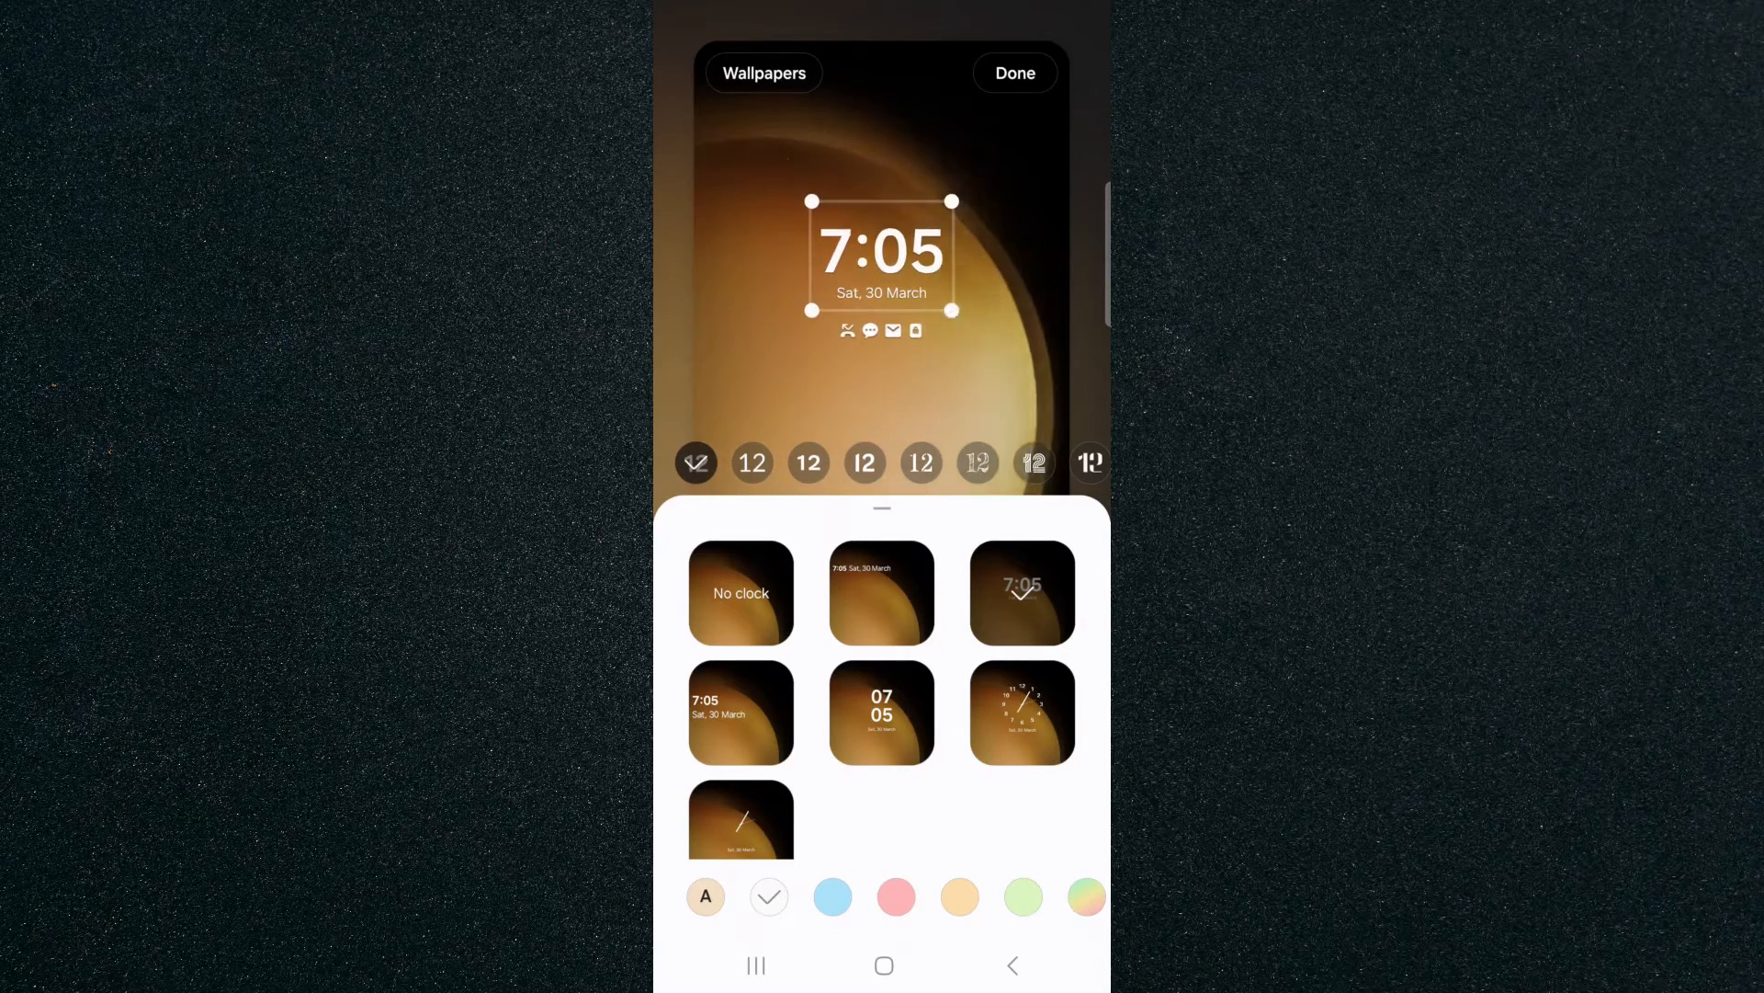
click(740, 711)
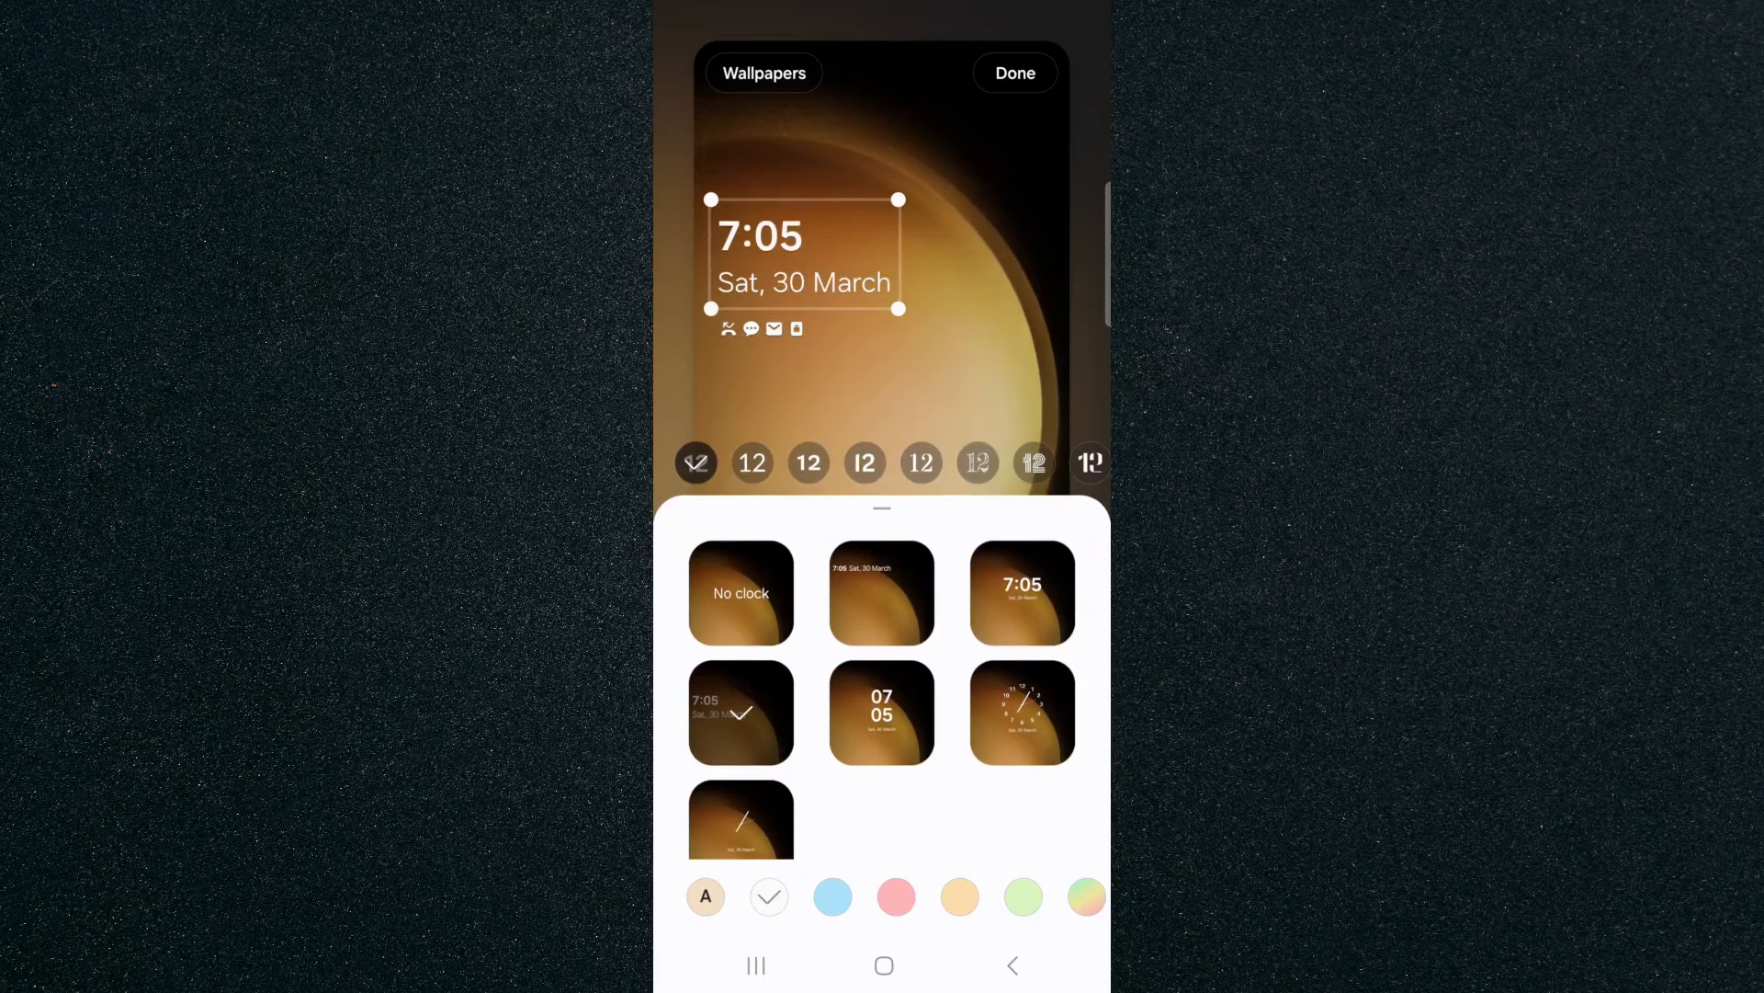
click(1020, 593)
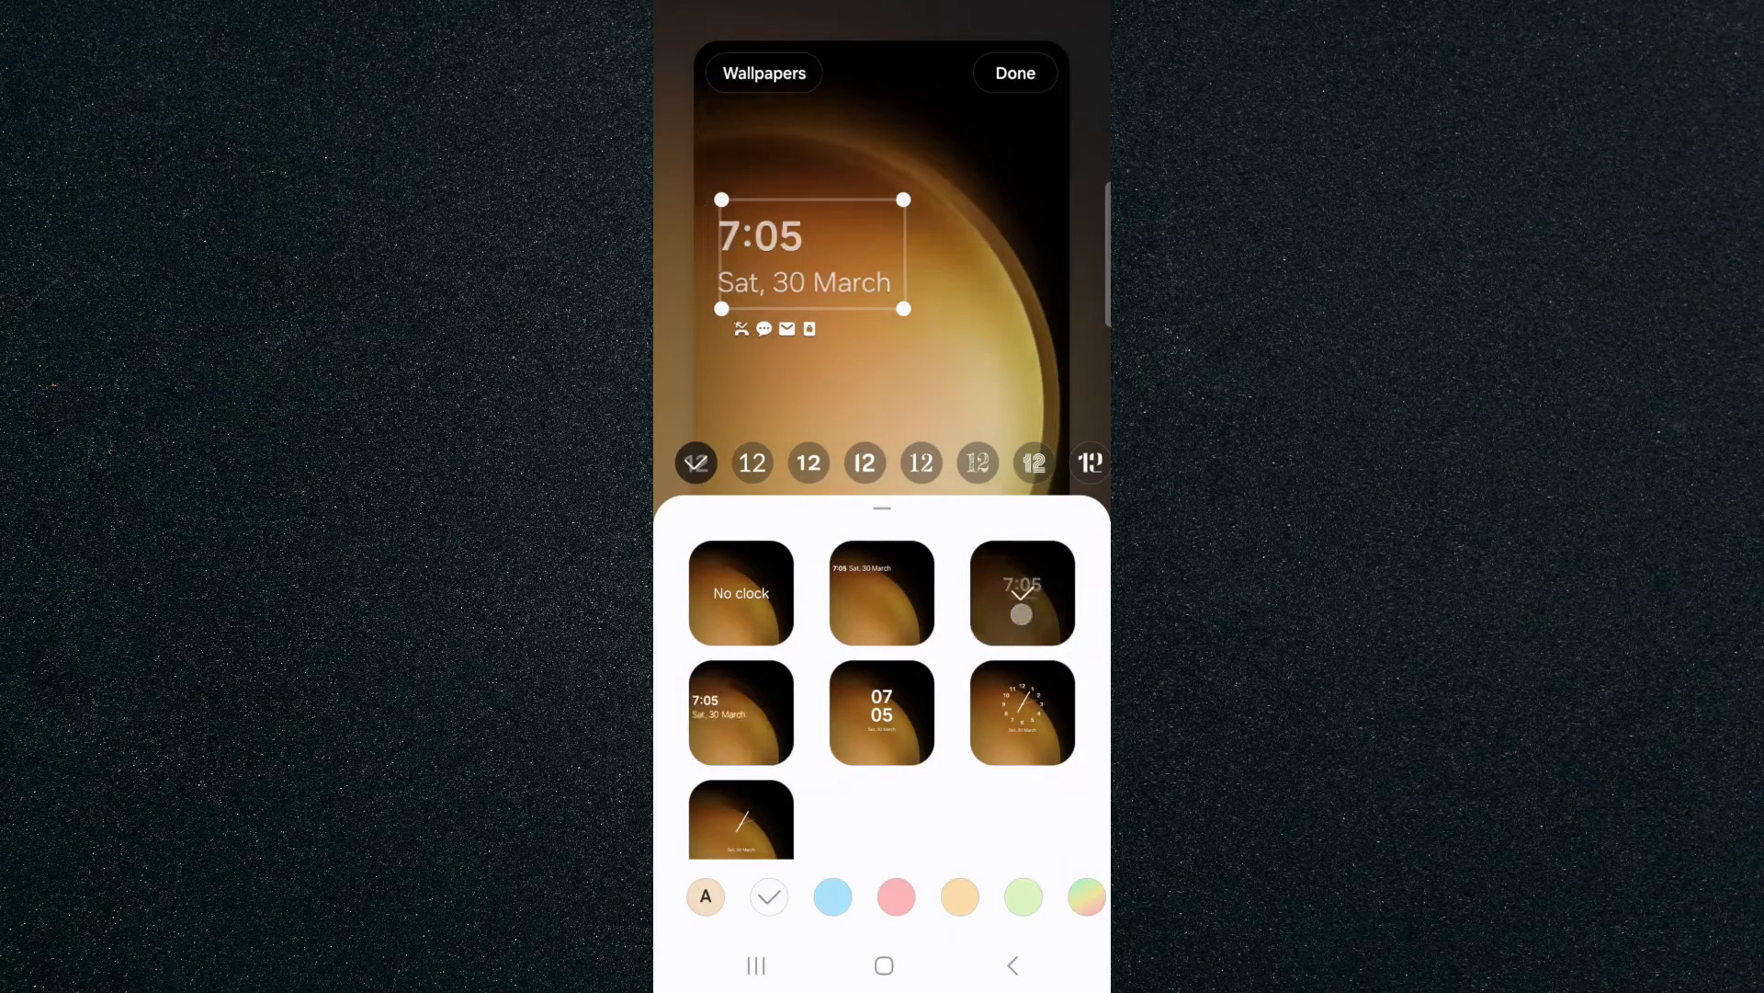
click(1022, 711)
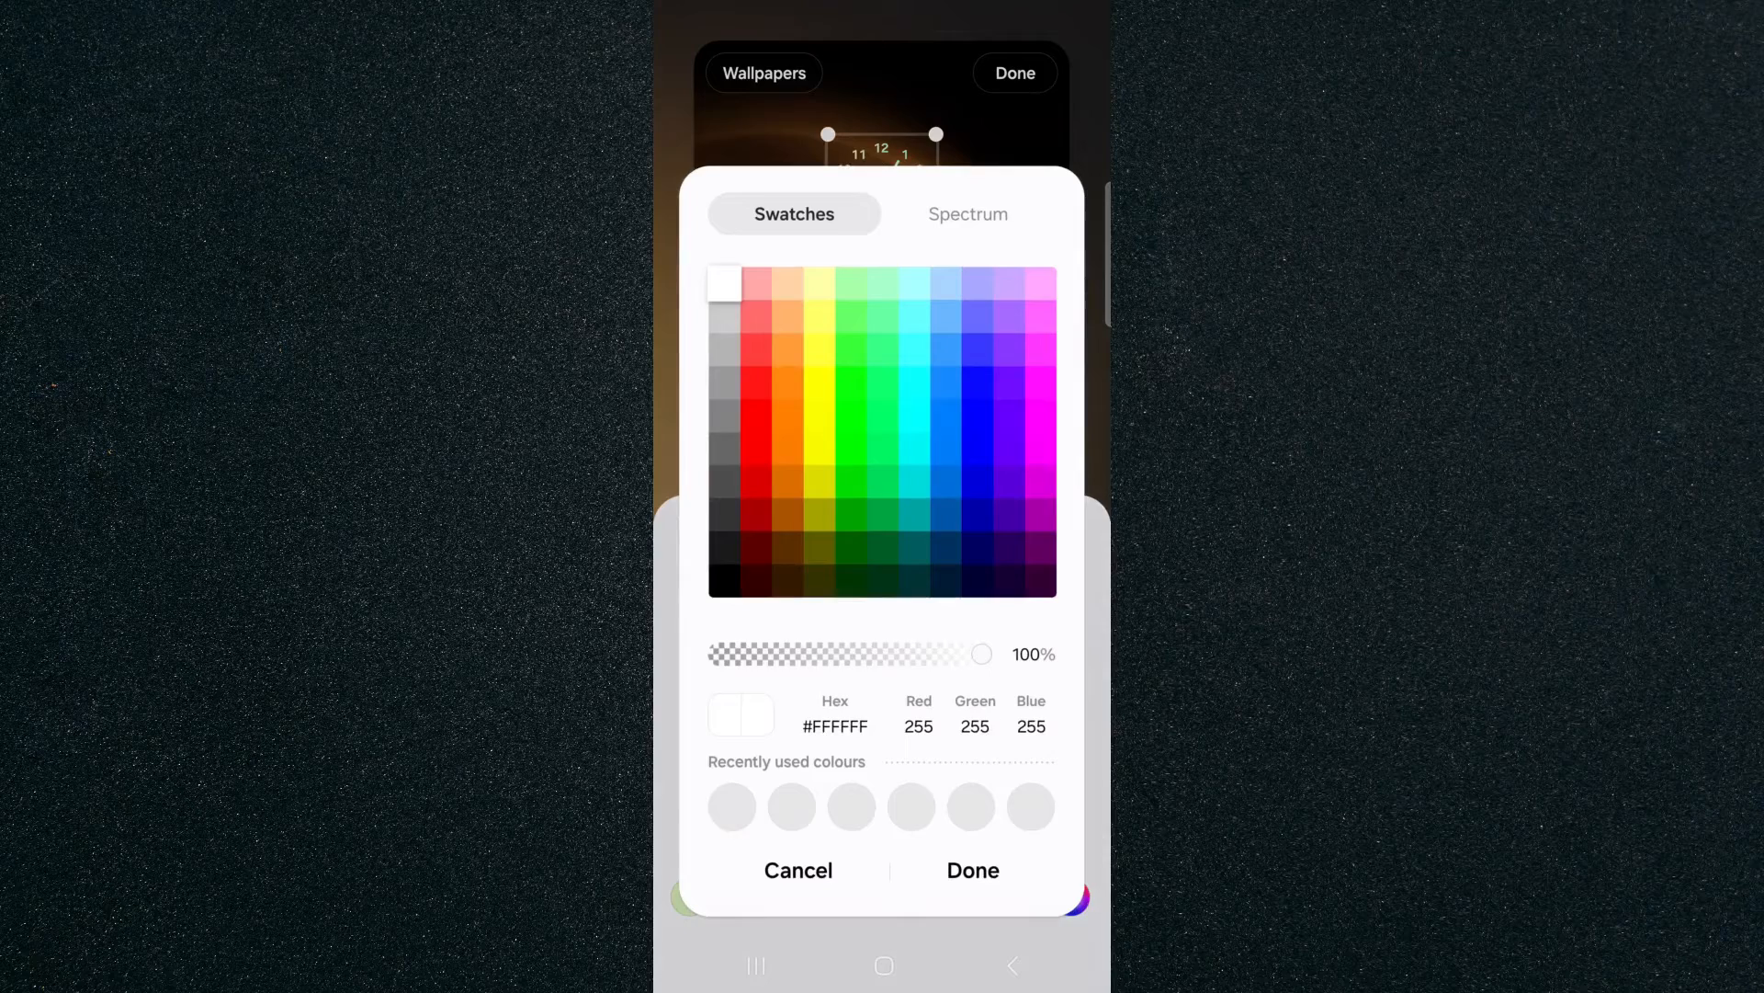
Step: Apply the custom dark blue colour to the analog lock screen clock with Done
click(796, 869)
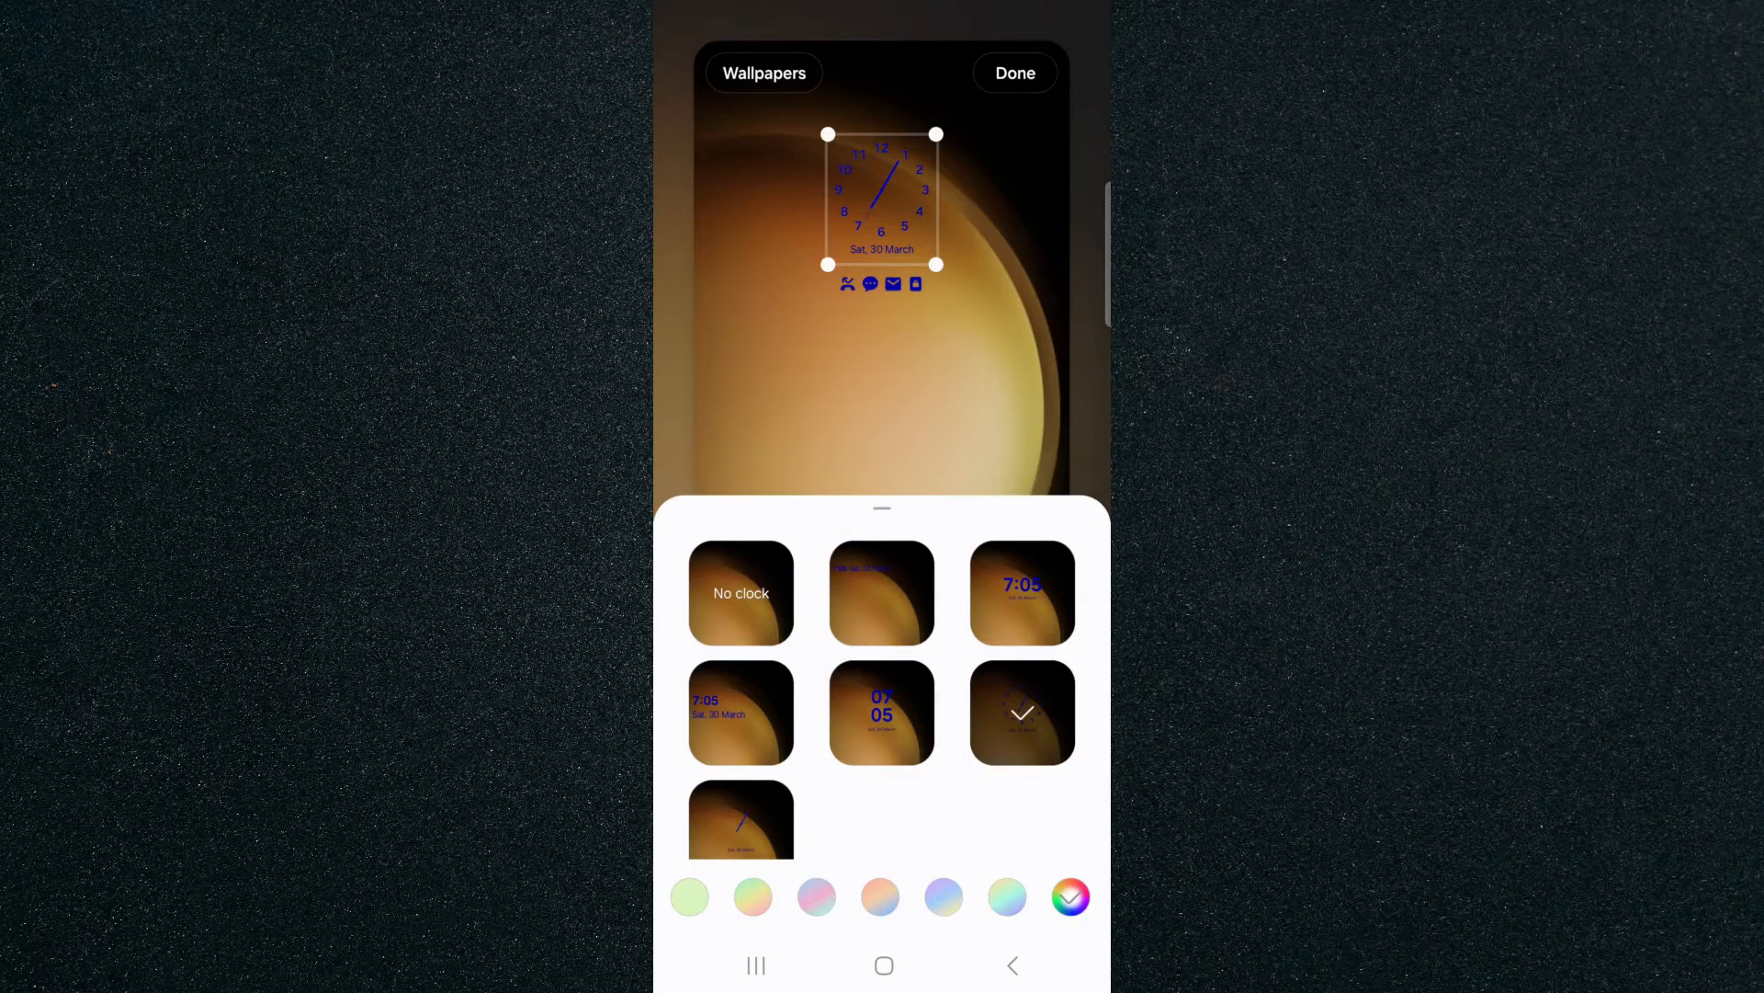